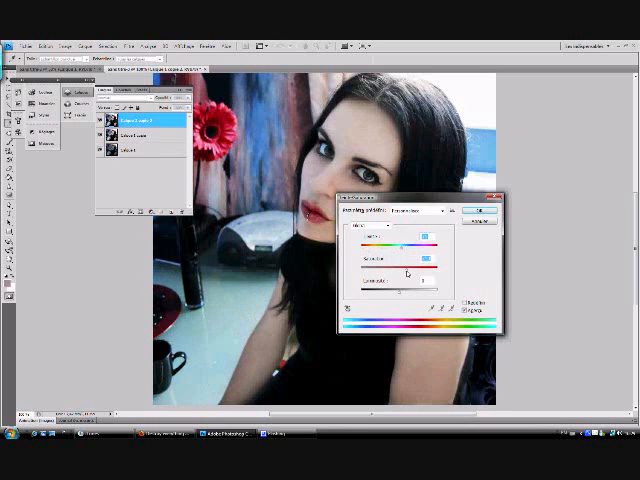
Step: Apply the Hue/Saturation settings, giving the portrait cooler, paler skin tones with red lips
{"action": "left_click", "coordinate": [476, 210]}
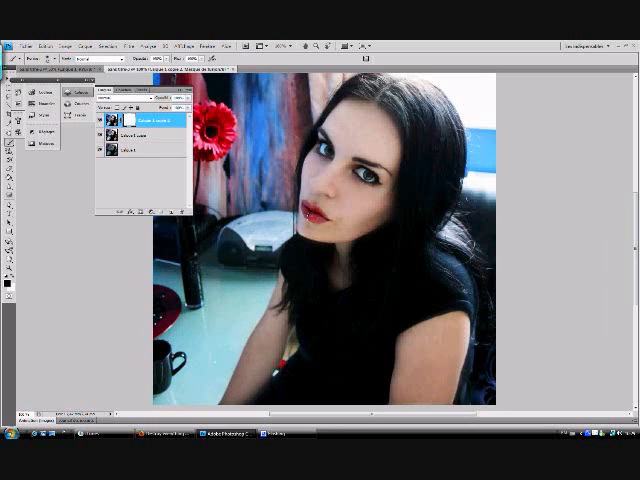